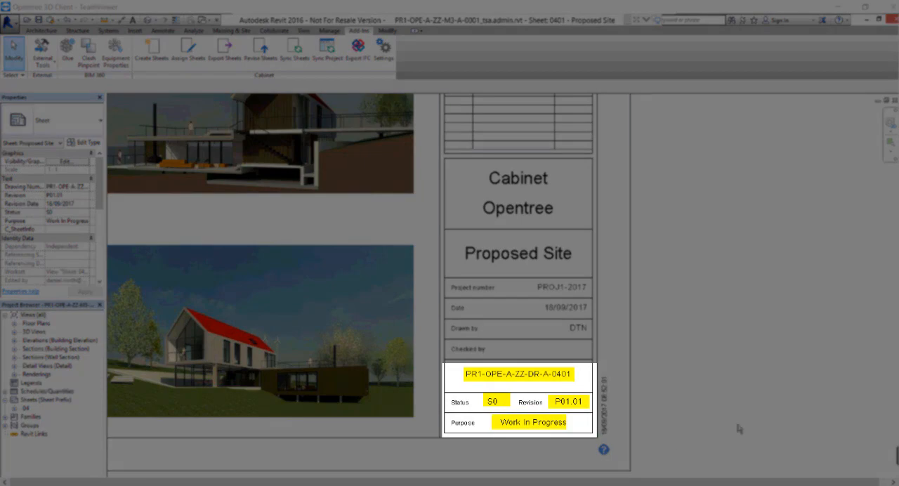
mouse_move(780, 301)
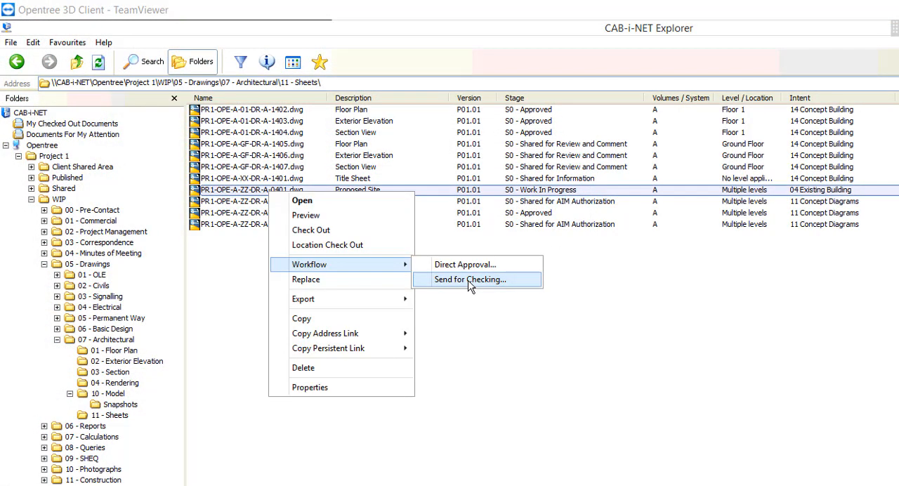
Step: Move the Proposed Site drawing 0401 through For Checking to S0 - For Approval
left_click(469, 280)
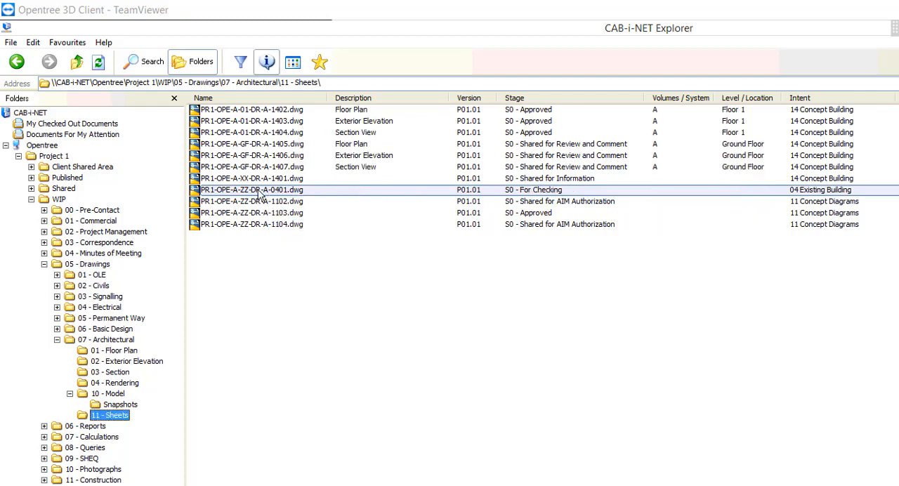
right_click(251, 190)
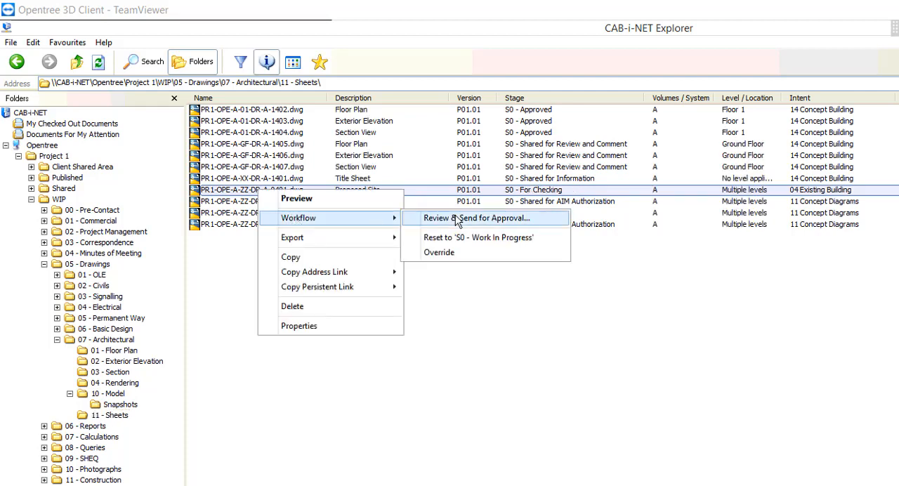
left_click(475, 217)
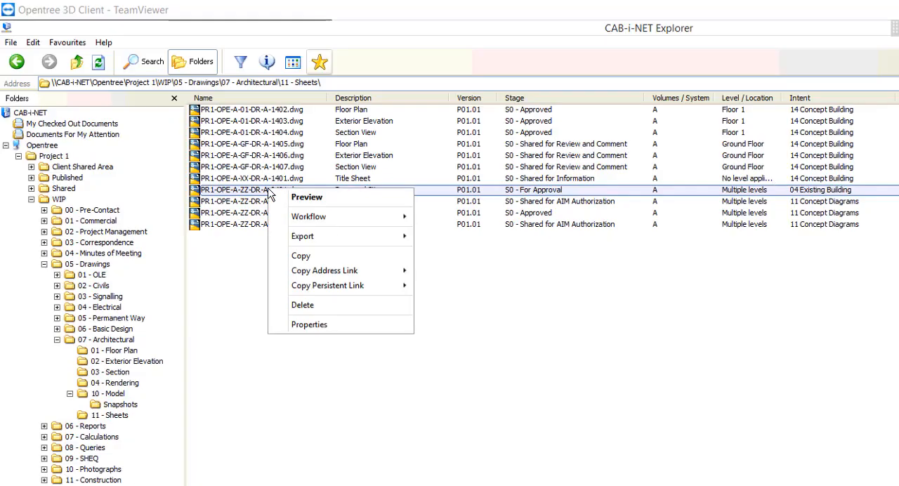
mouse_move(309, 216)
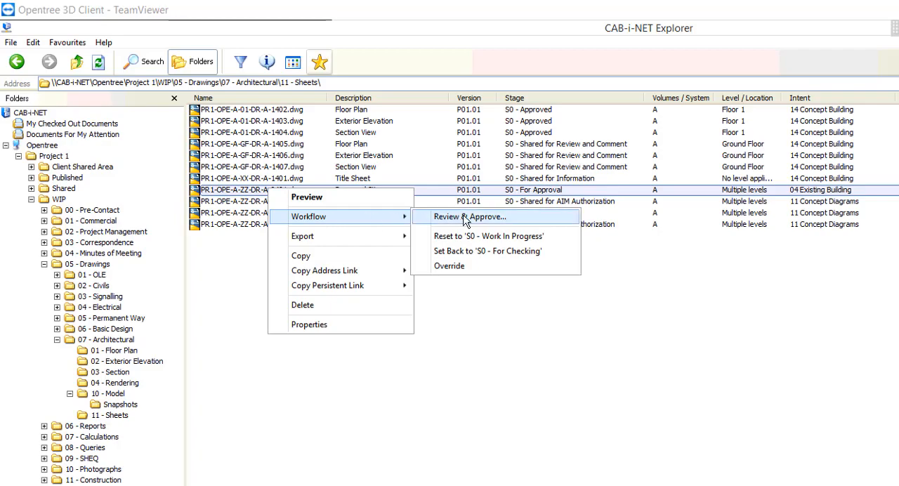
left_click(472, 217)
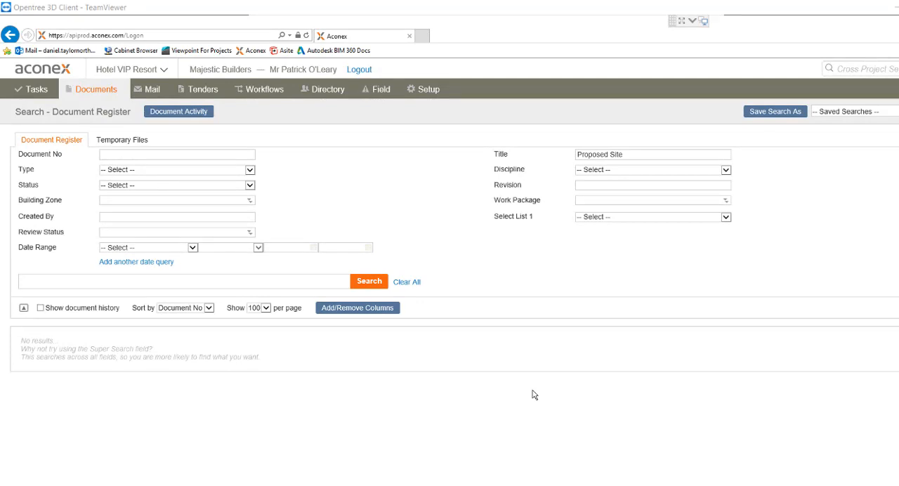
mouse_move(344, 432)
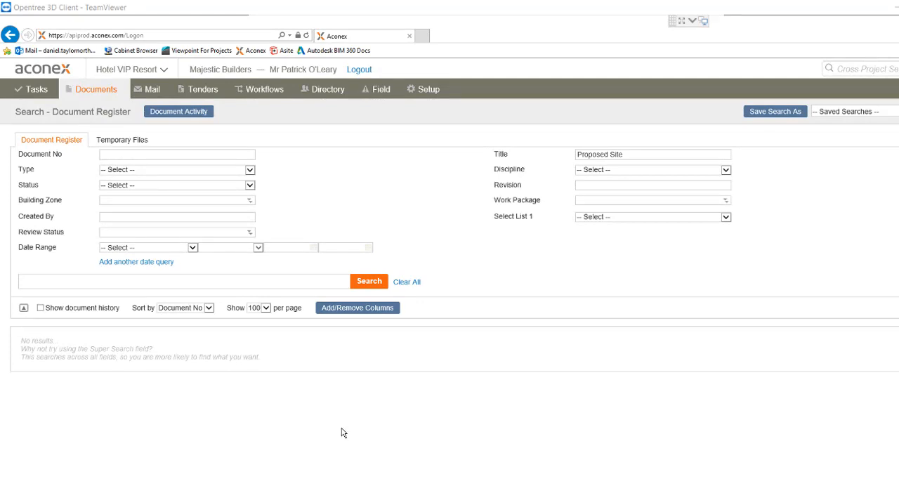
Step: Search the Document Register for title 'Proposed Site' to find drawing 0401
double_click(599, 153)
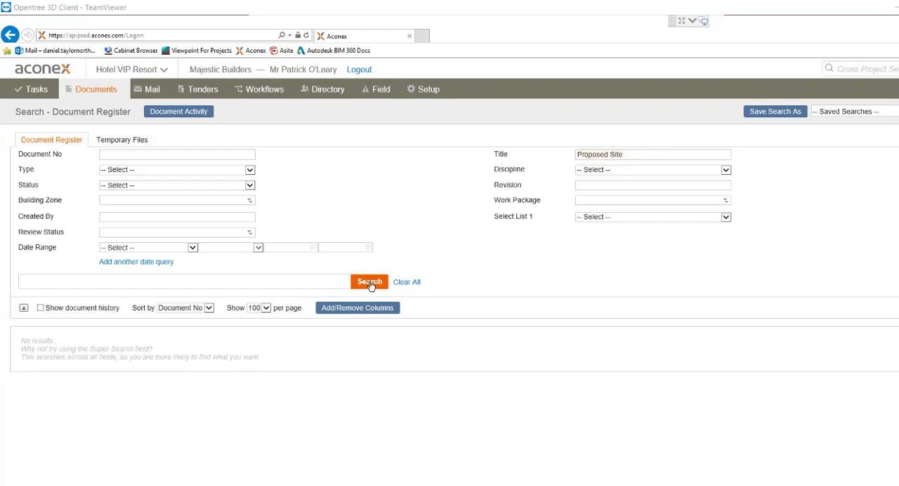
left_click(369, 282)
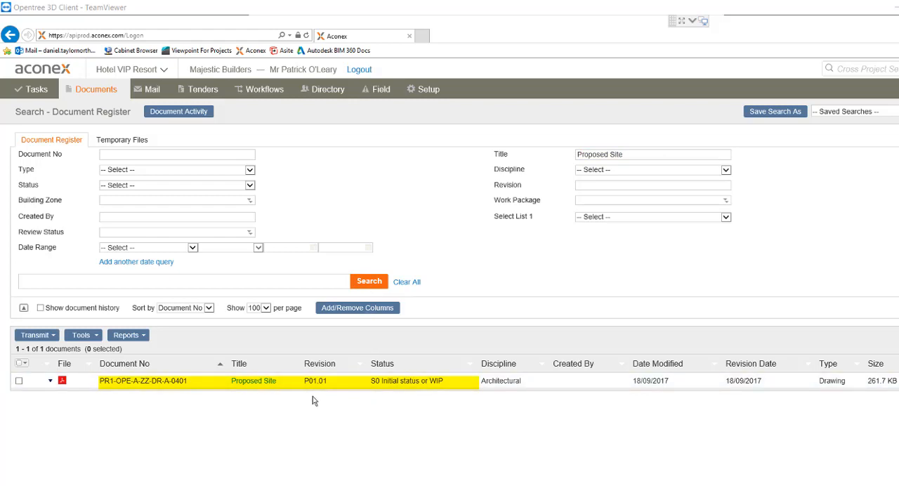
mouse_move(393, 403)
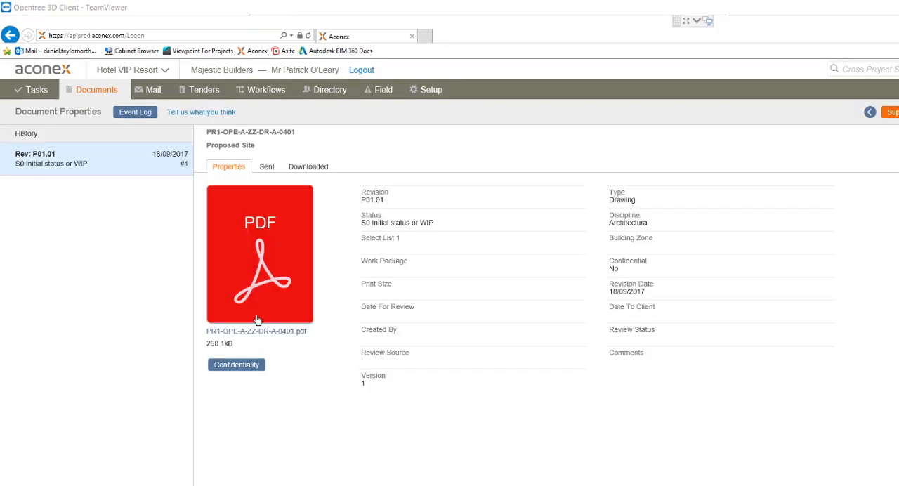
mouse_move(254, 337)
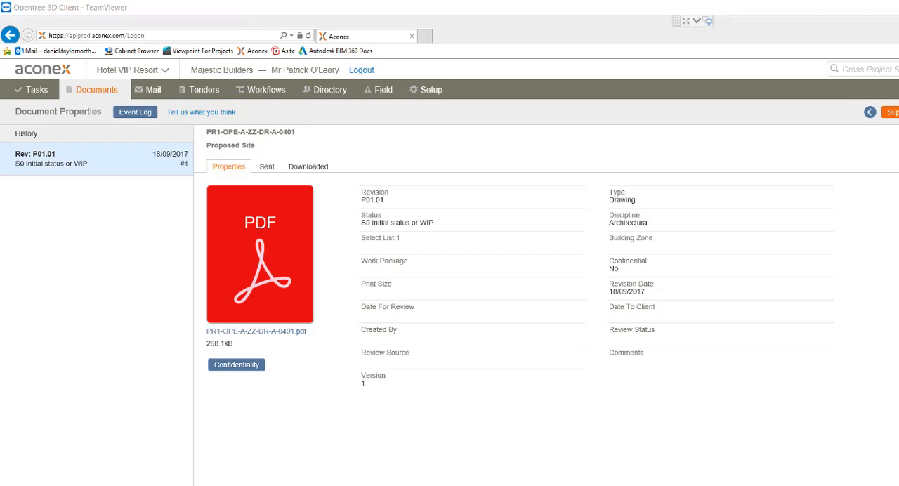
Step: View the 0401 PDF and zoom into its title block (S0, P01.01, Approved)
left_click(259, 253)
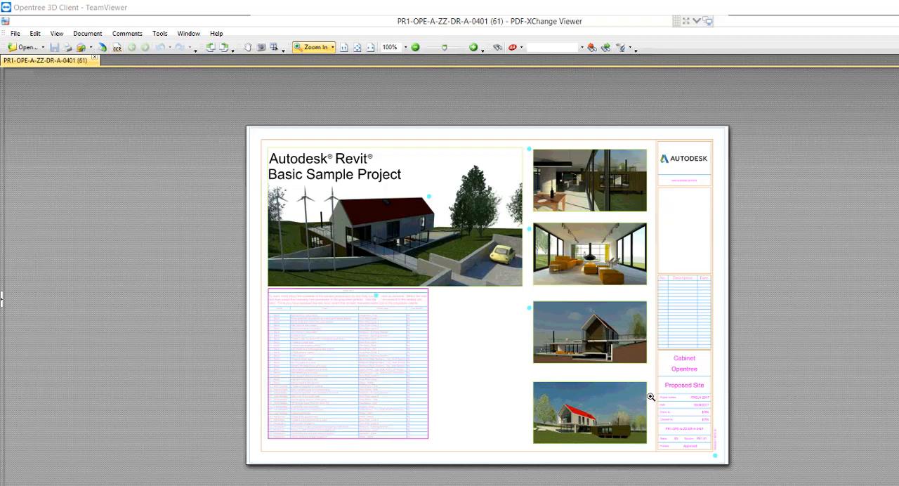
left_click(651, 398)
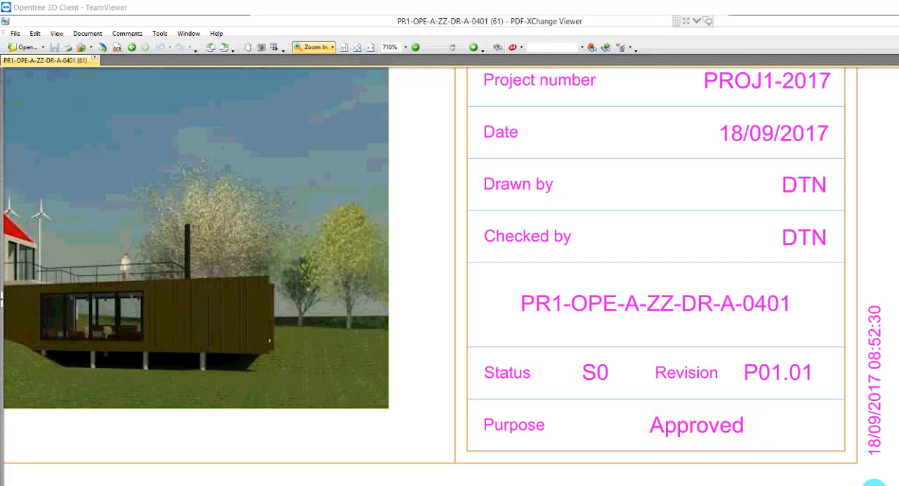
right_click(250, 189)
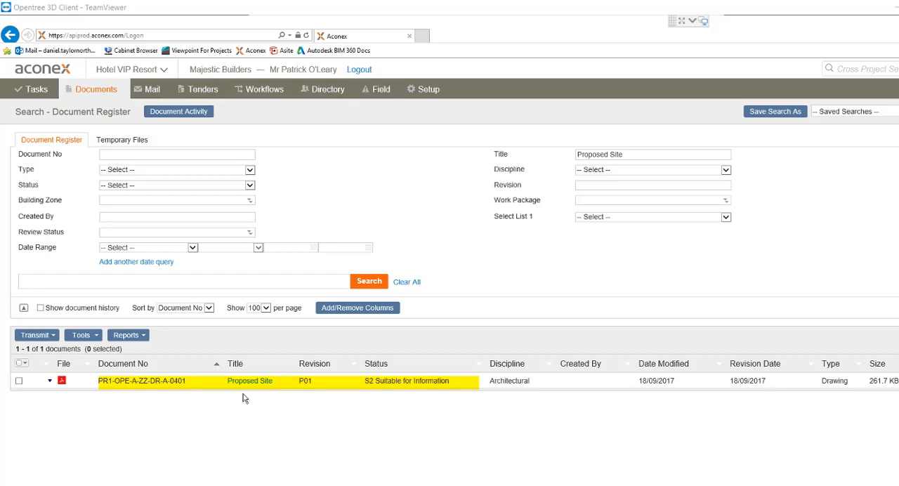
Step: Open the updated 0401 PDF showing S2, revision P01, purpose Information
left_click(249, 380)
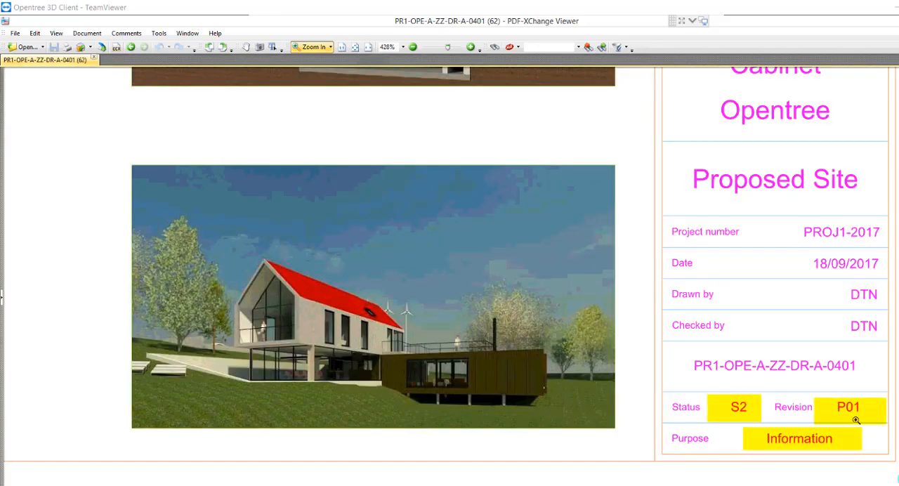
mouse_move(803, 471)
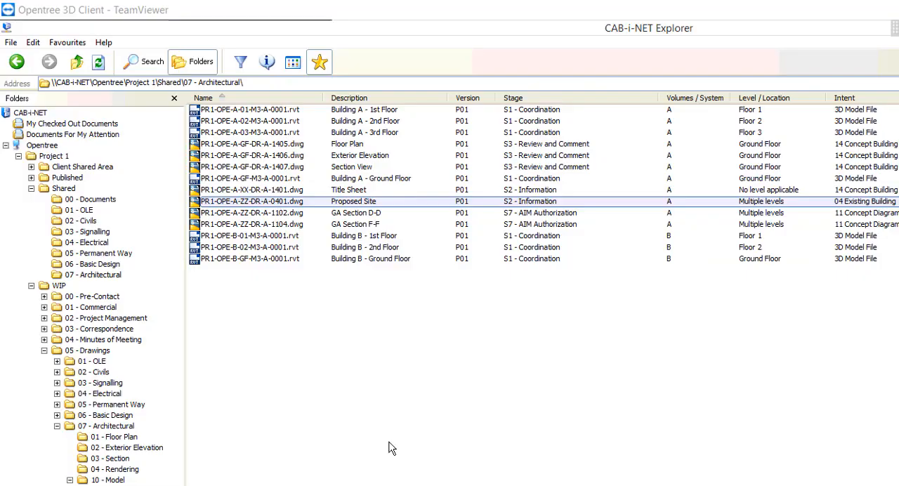
Step: Publish the shared 0401 drawing via Workflow > Publish for CR - Construction Record
right_click(250, 201)
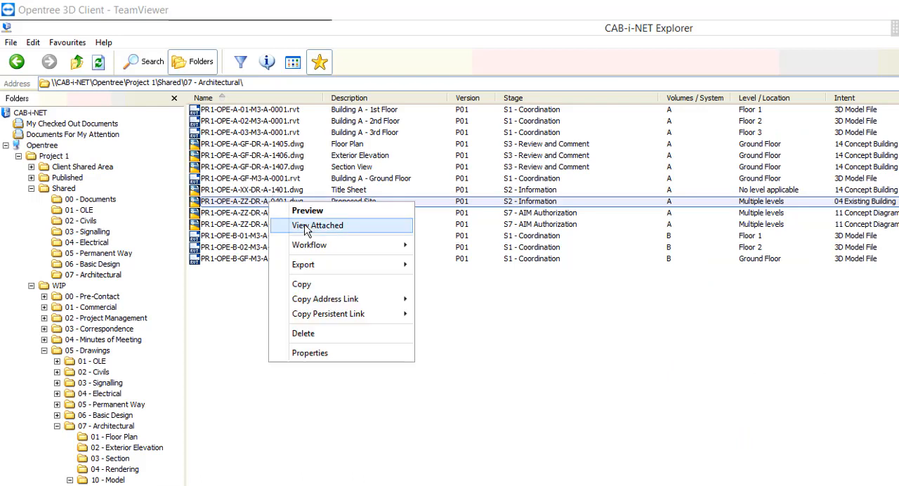
mouse_move(309, 244)
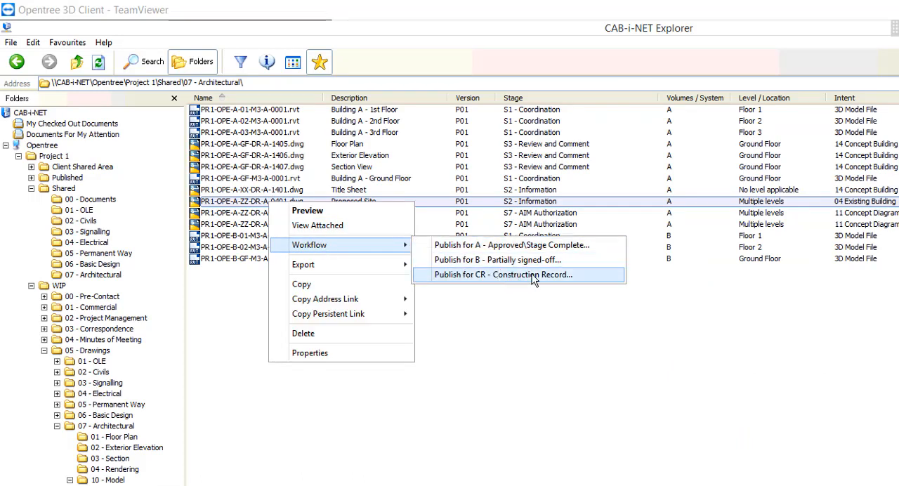
left_click(501, 274)
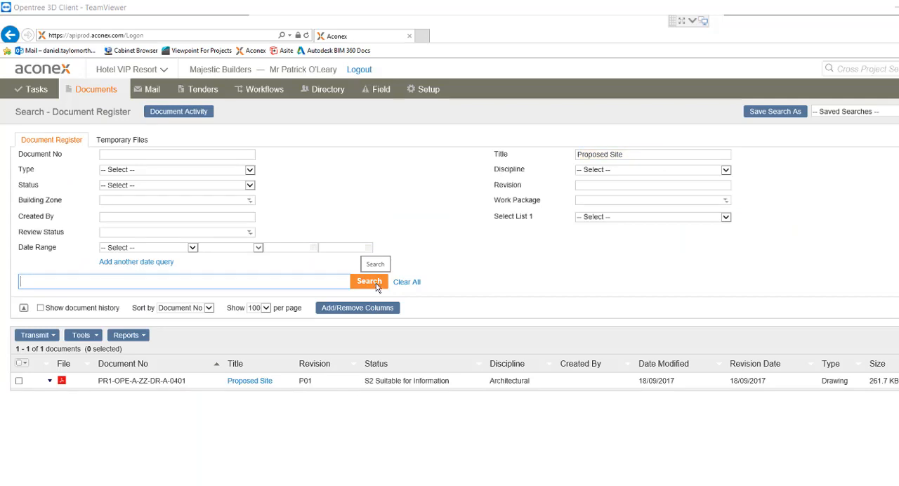
Step: Refresh the search and view 0401 properties at C01, CR, with three-revision history
left_click(369, 281)
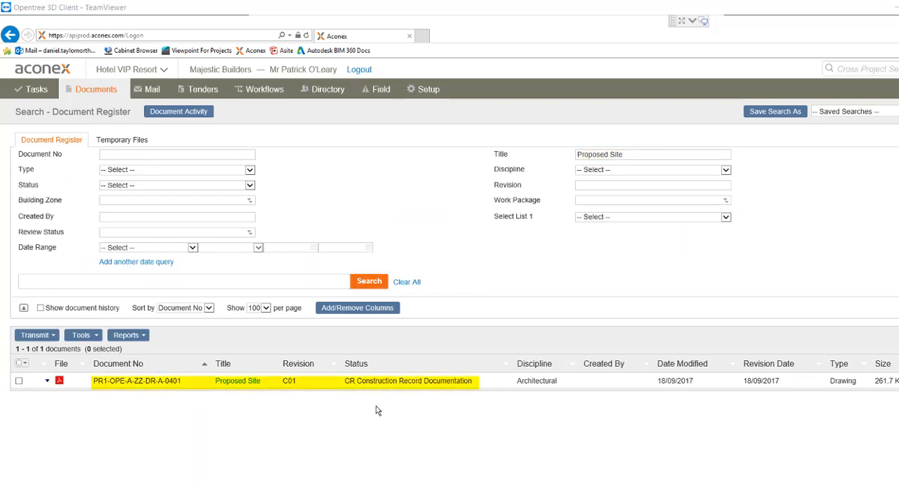
mouse_move(227, 408)
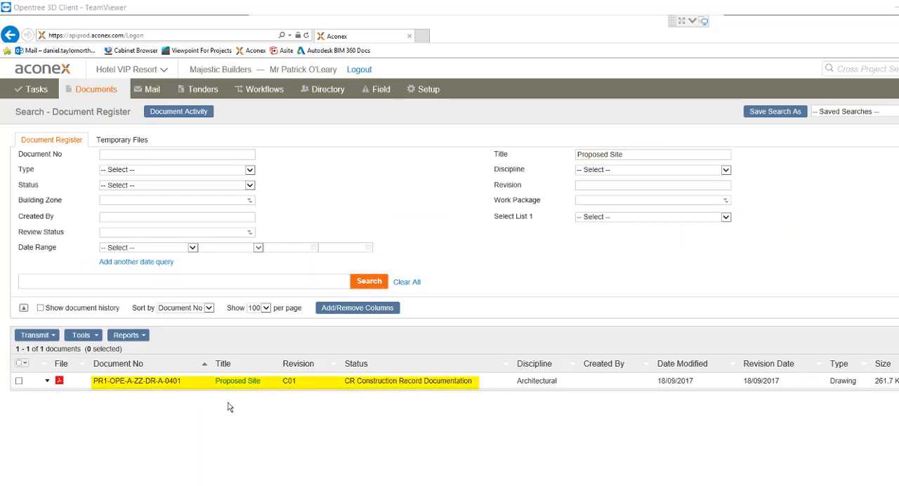
left_click(138, 381)
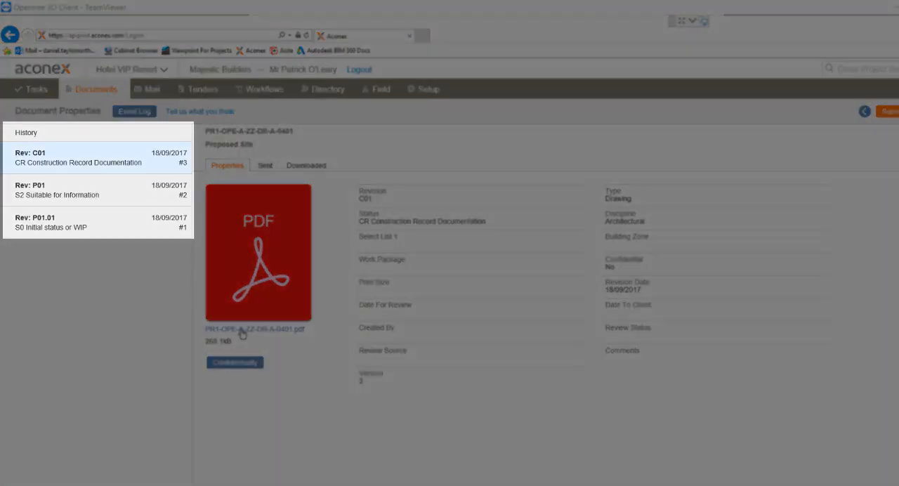